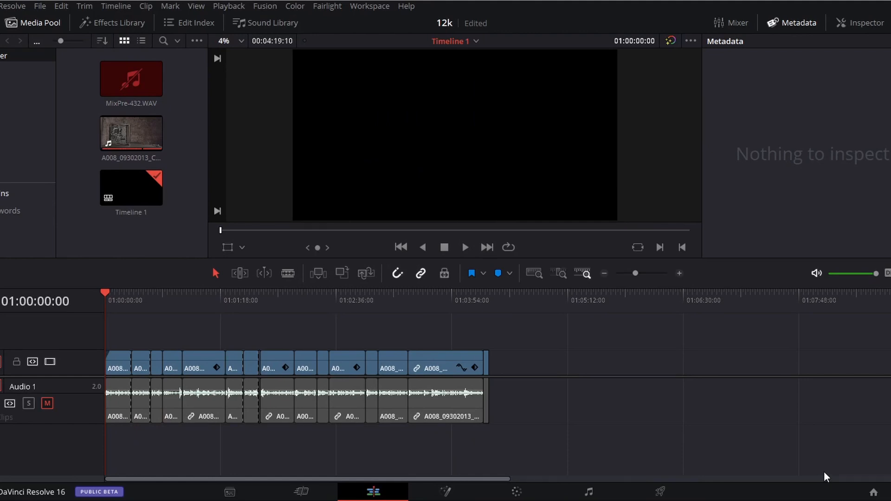
mouse_move(581, 421)
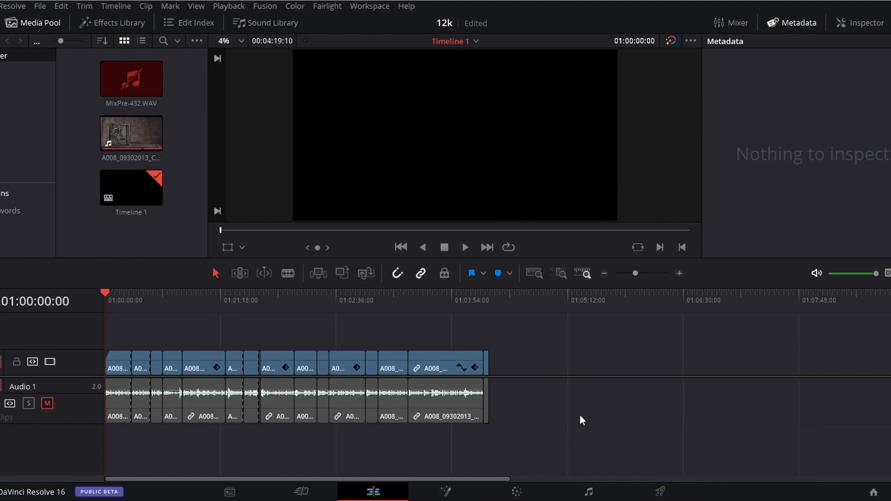
mouse_move(578, 419)
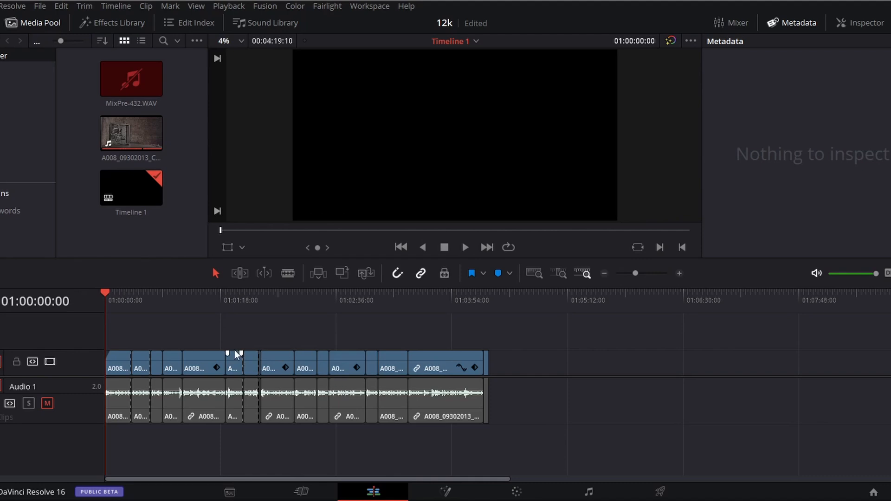
mouse_move(321, 353)
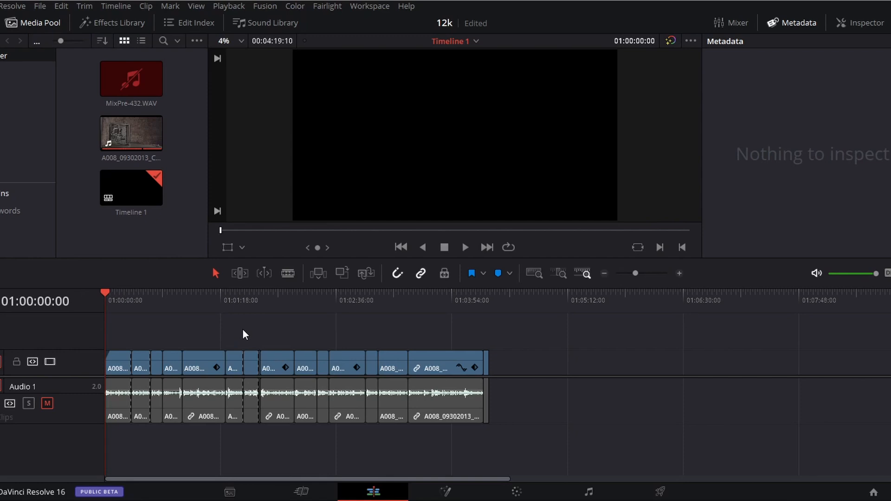
mouse_move(396, 353)
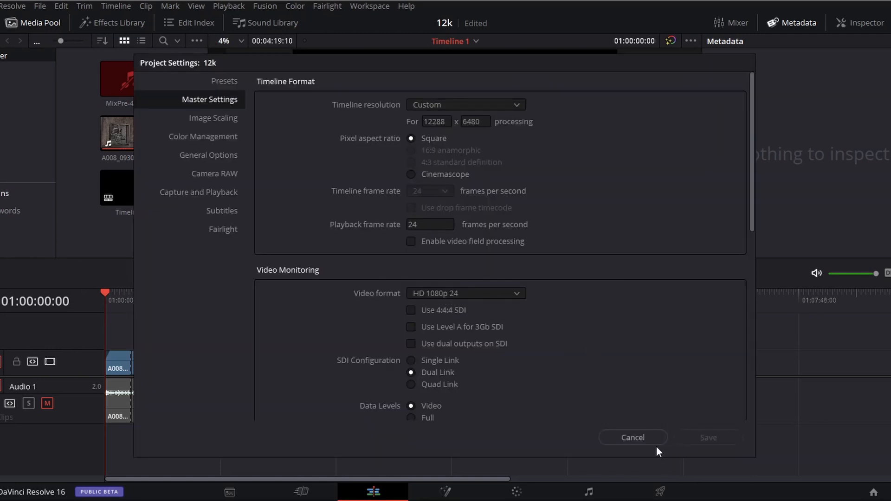
Close Project Settings without changes after confirming the 12288×6480, 24 fps master settings.
click(632, 437)
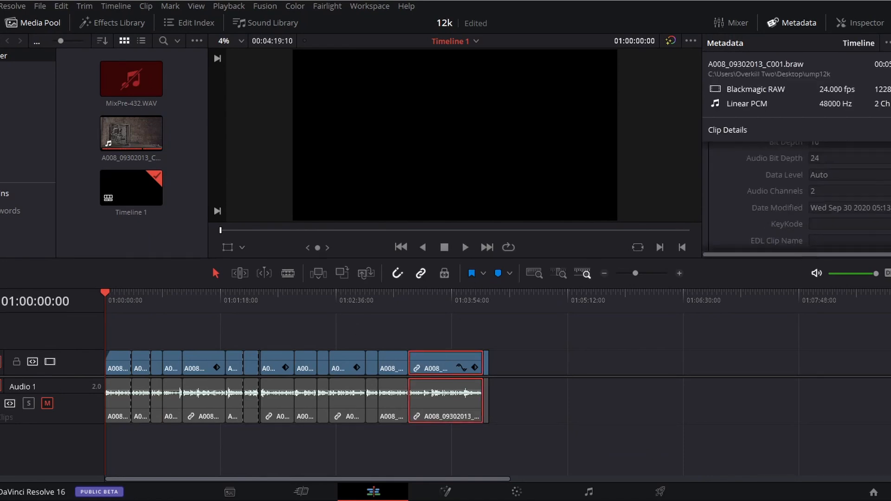
Switch the Metadata panel to the Camera group and scroll to the Q3 compression and 12288x6480 sensor fields.
click(885, 42)
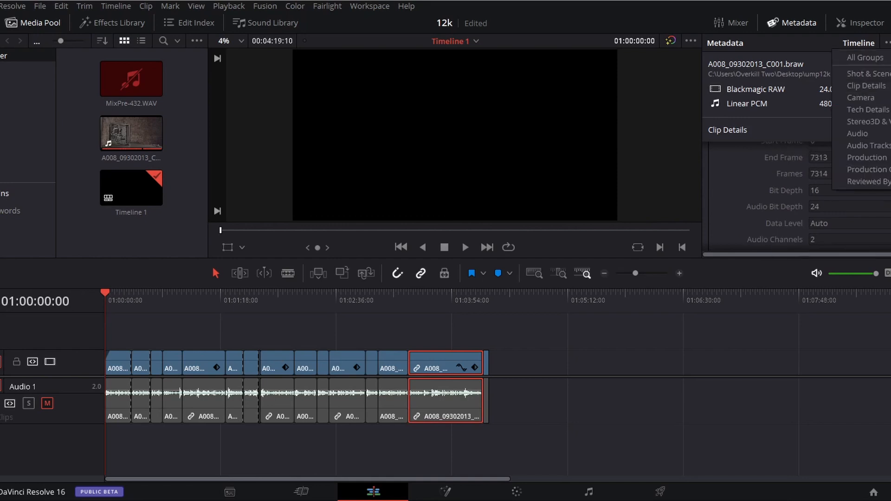
click(863, 85)
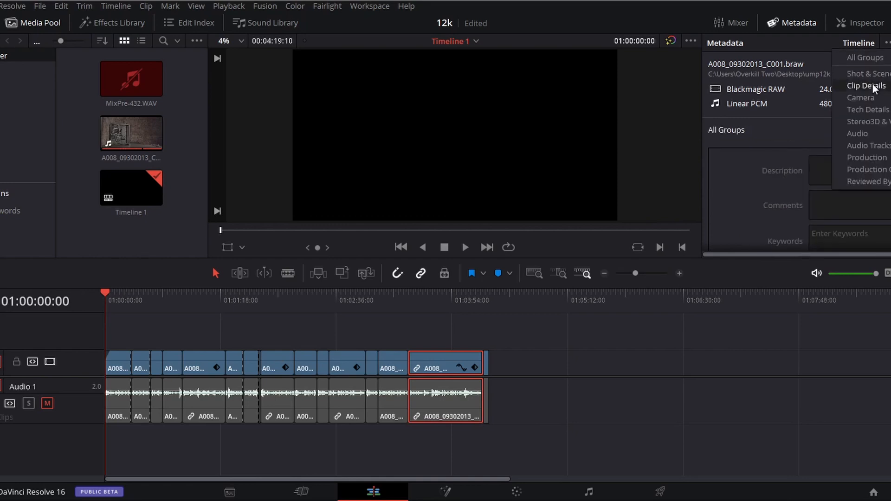
click(860, 97)
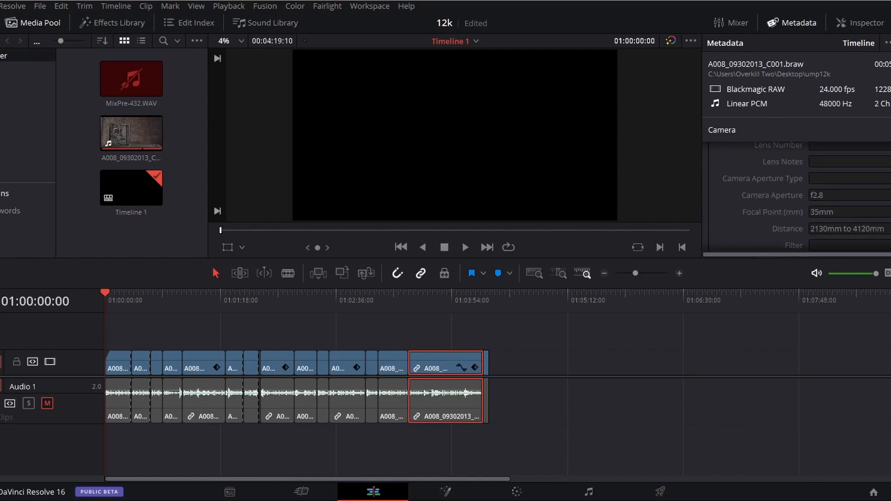
scroll(down, 3)
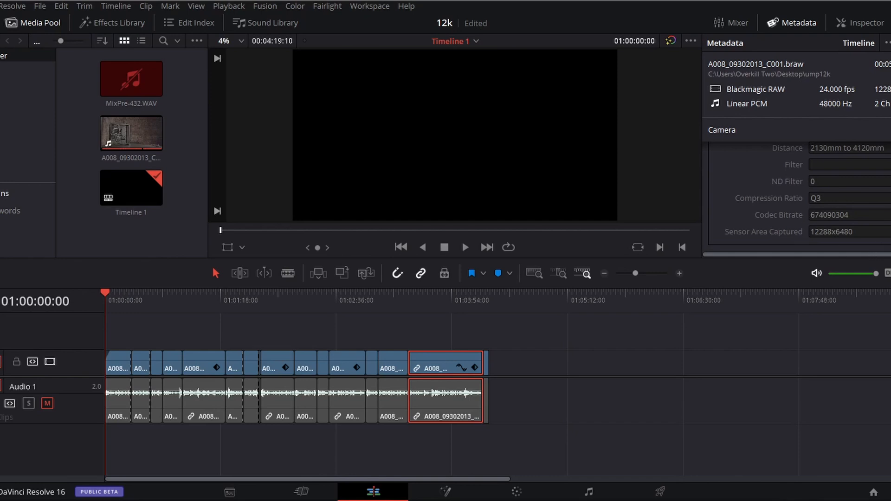
mouse_move(324, 270)
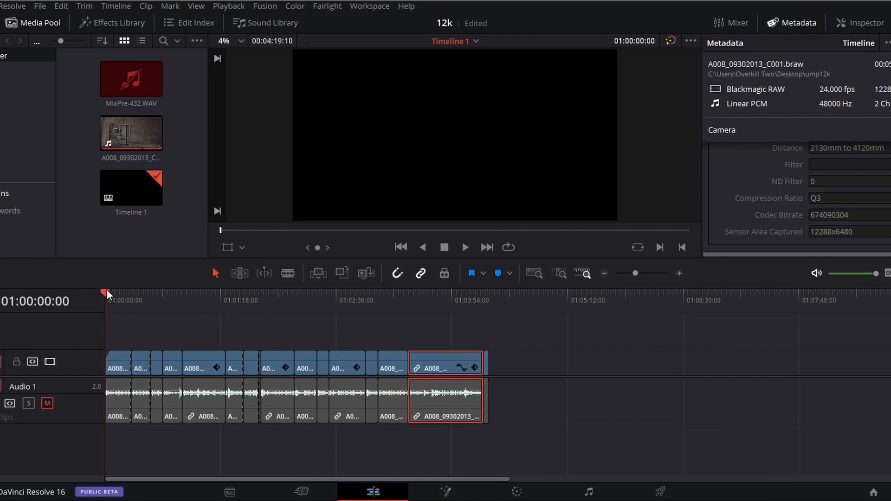
Play the 12K BRAW timeline from its start in the viewer, reaching about 39 seconds.
click(464, 247)
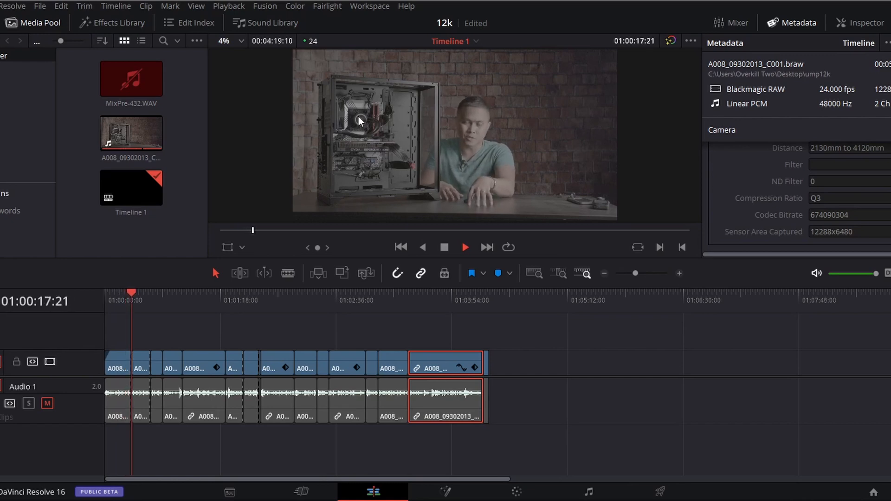
click(14, 6)
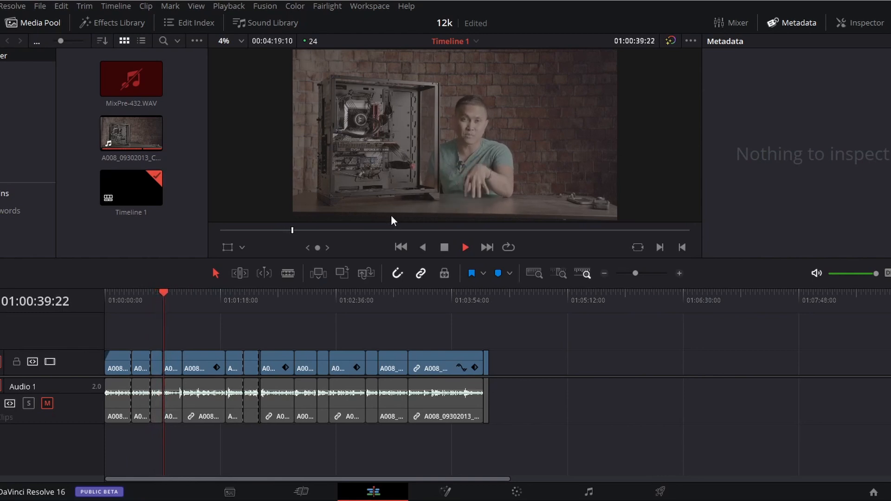
click(464, 247)
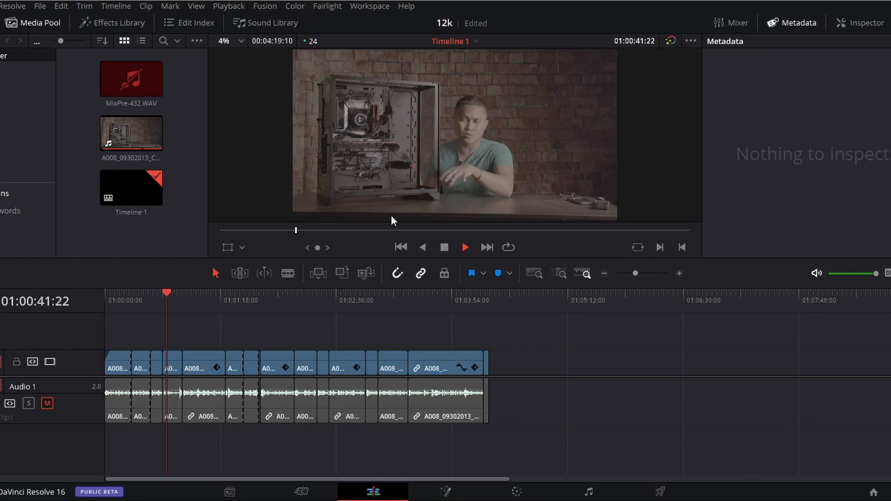
click(464, 247)
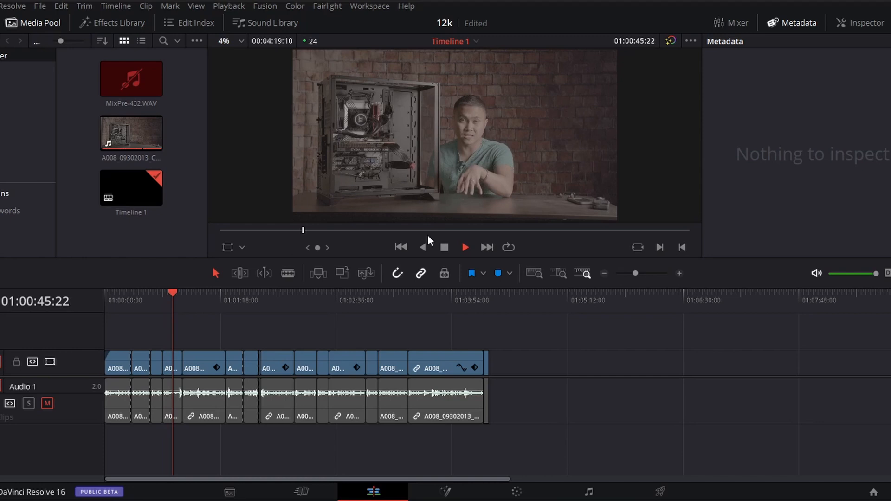
click(465, 247)
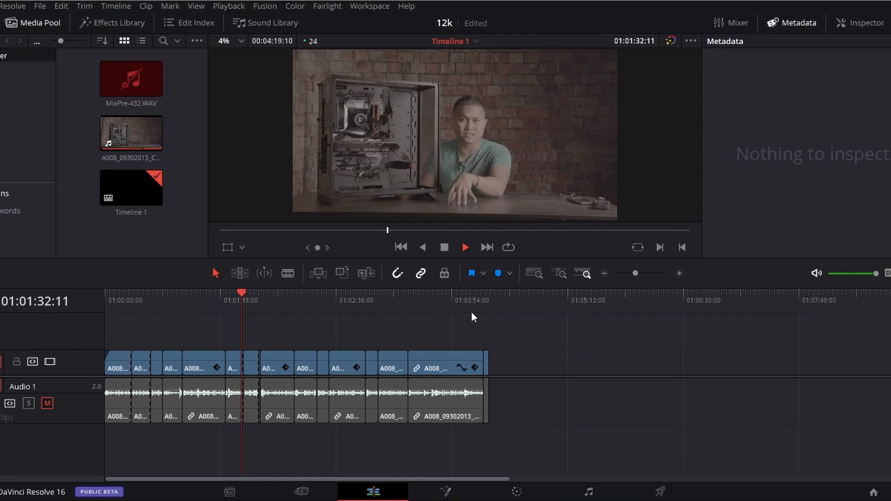
click(465, 247)
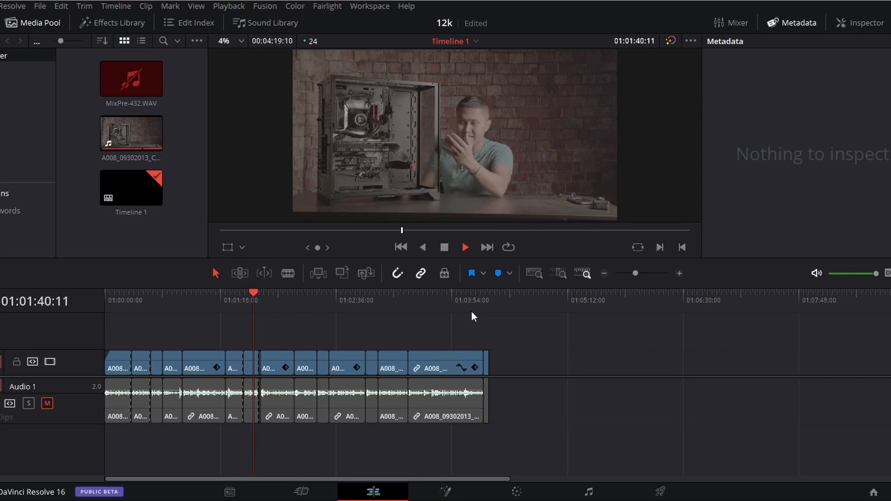
click(465, 247)
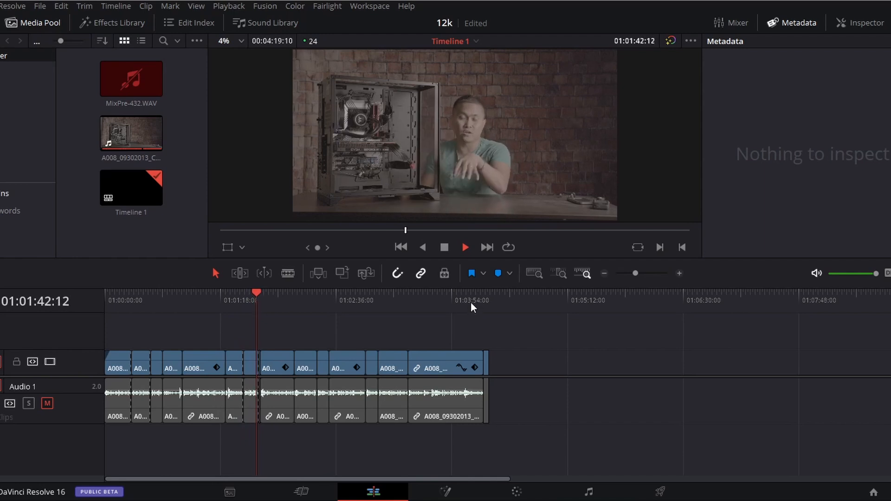